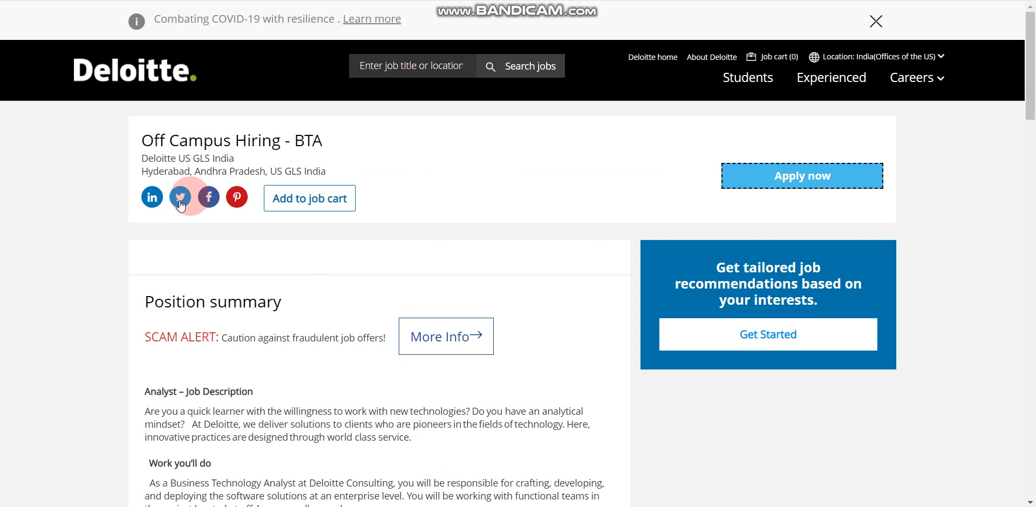
{"action": "mouse_move", "coordinate": [250, 189]}
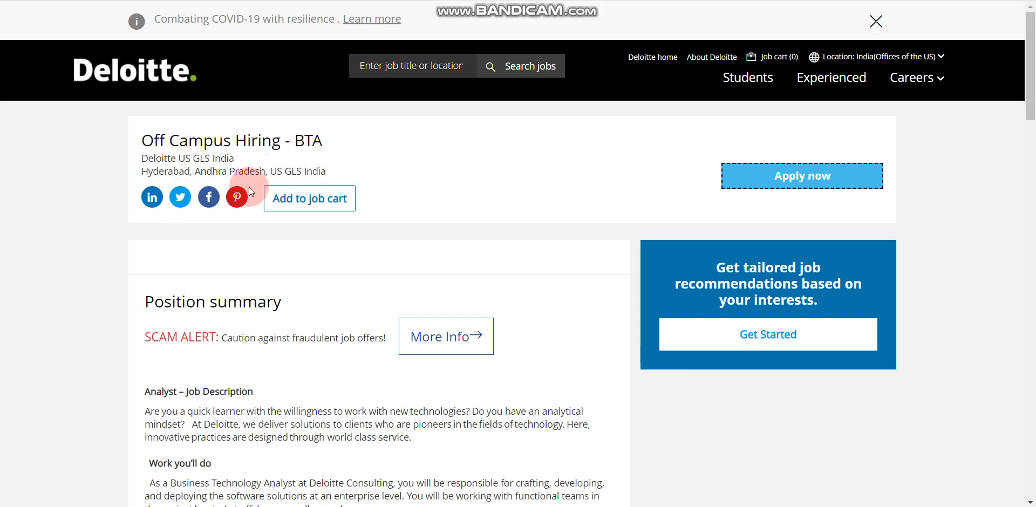
{"action": "mouse_move", "coordinate": [242, 235]}
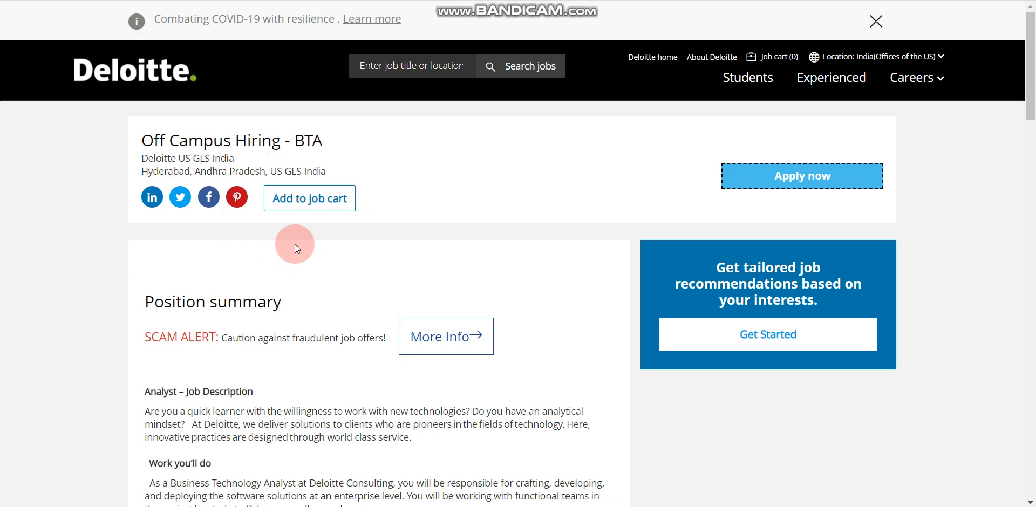
{"action": "mouse_move", "coordinate": [238, 272]}
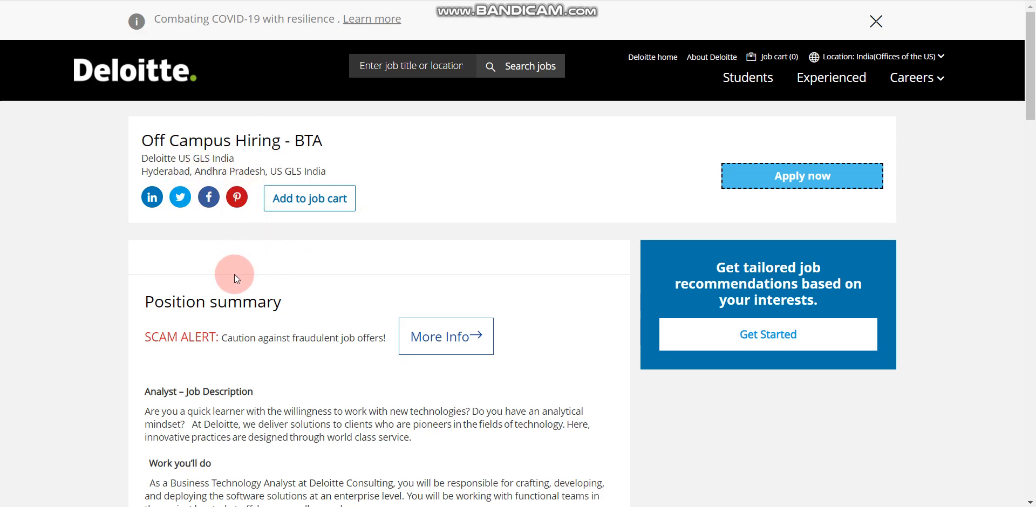
- Review the BTA job posting and apply, reaching the Recruitment Management System login page
{"action": "scroll", "scroll_direction": "down", "scroll_amount": 3}
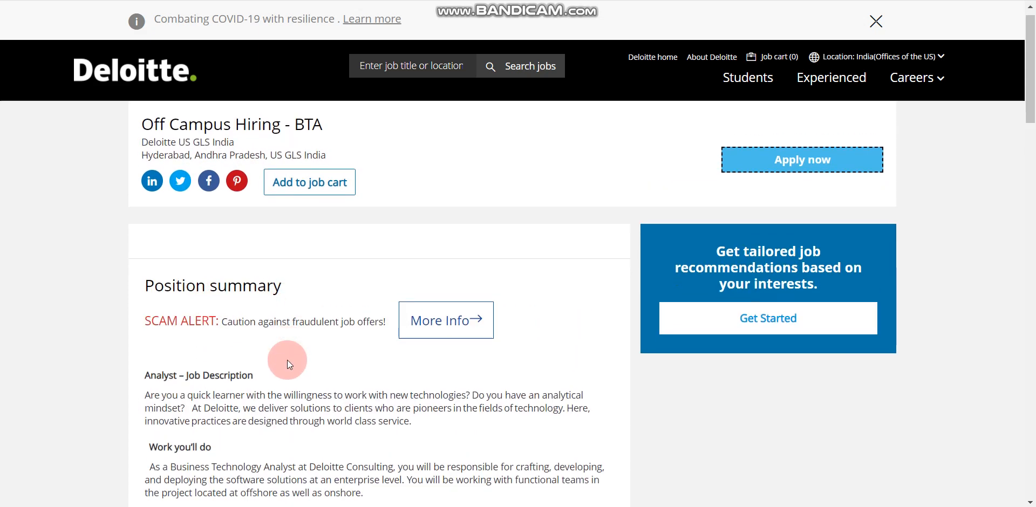
{"action": "scroll", "scroll_direction": "down", "scroll_amount": 3}
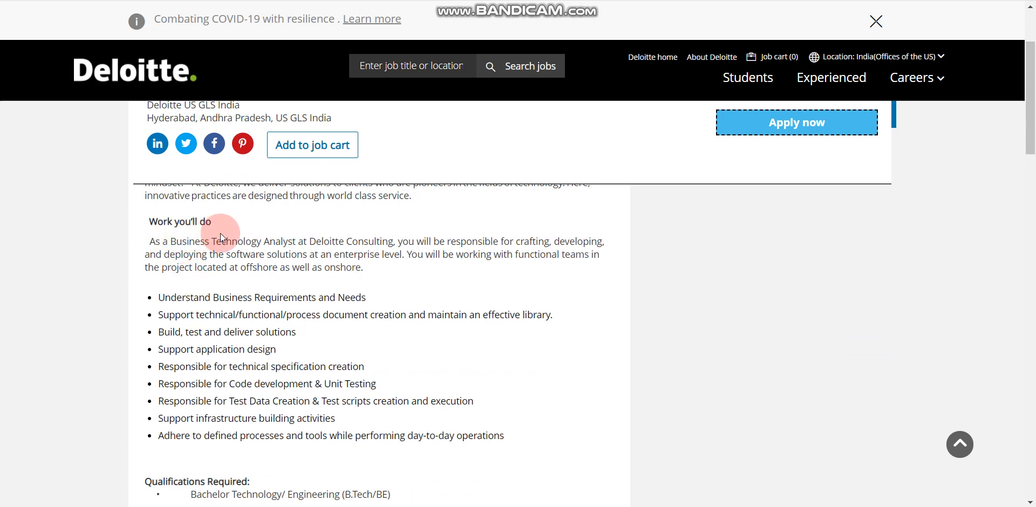
{"action": "scroll", "scroll_direction": "down", "scroll_amount": 3}
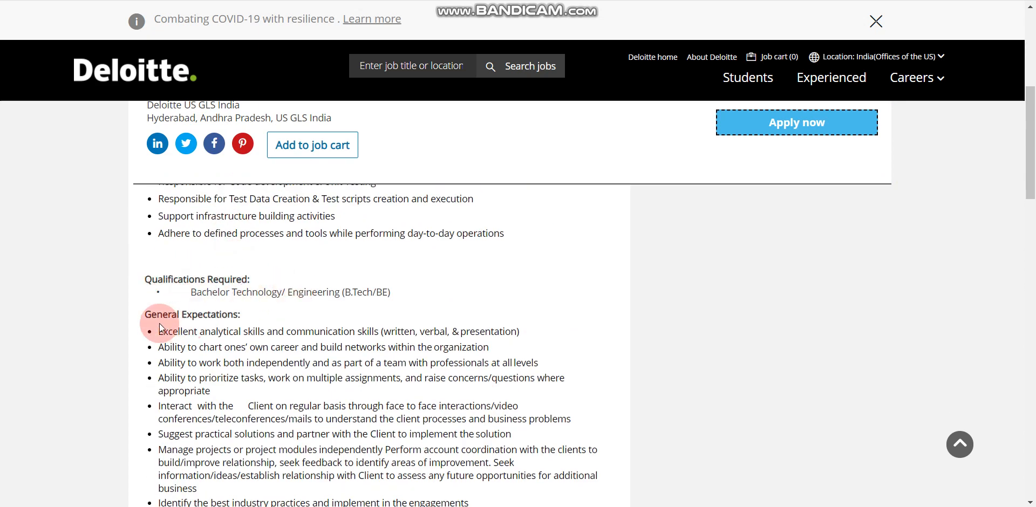
{"action": "scroll", "scroll_direction": "down", "scroll_amount": 3}
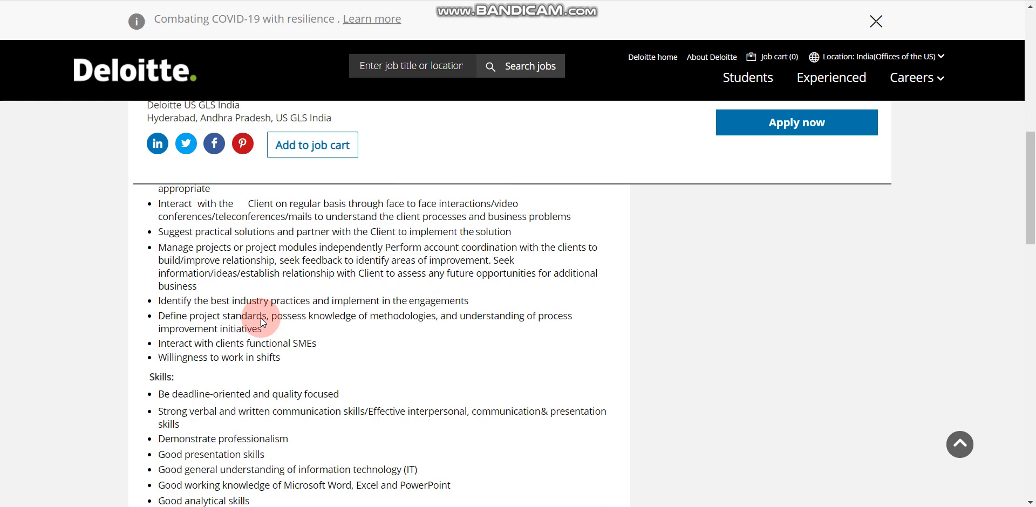
{"action": "scroll", "scroll_direction": "down", "scroll_amount": 3}
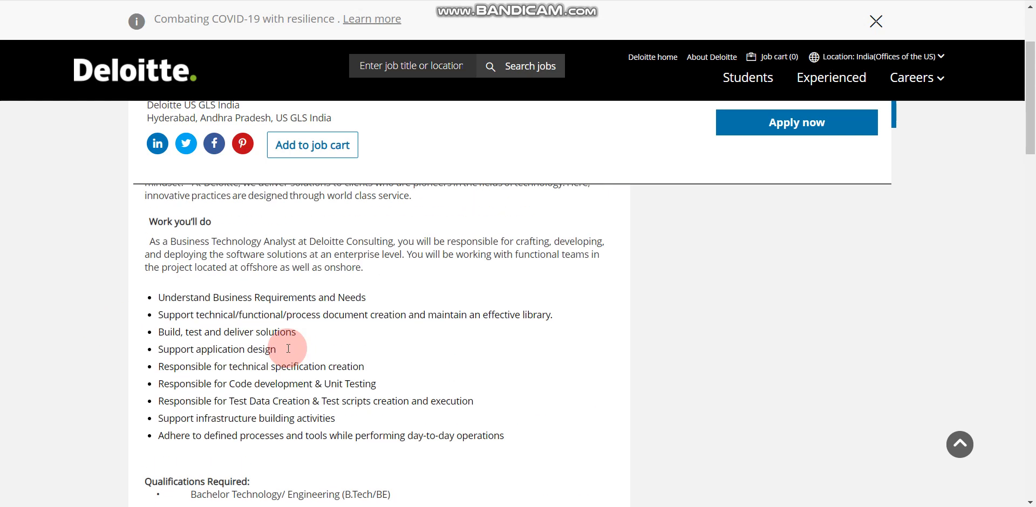
{"action": "scroll", "scroll_direction": "up", "scroll_amount": 3}
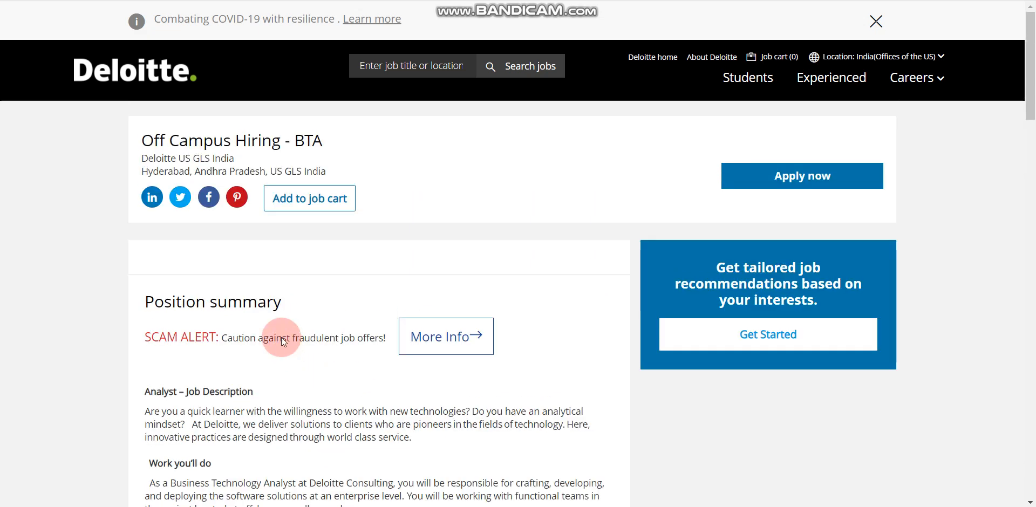
{"action": "mouse_move", "coordinate": [428, 238]}
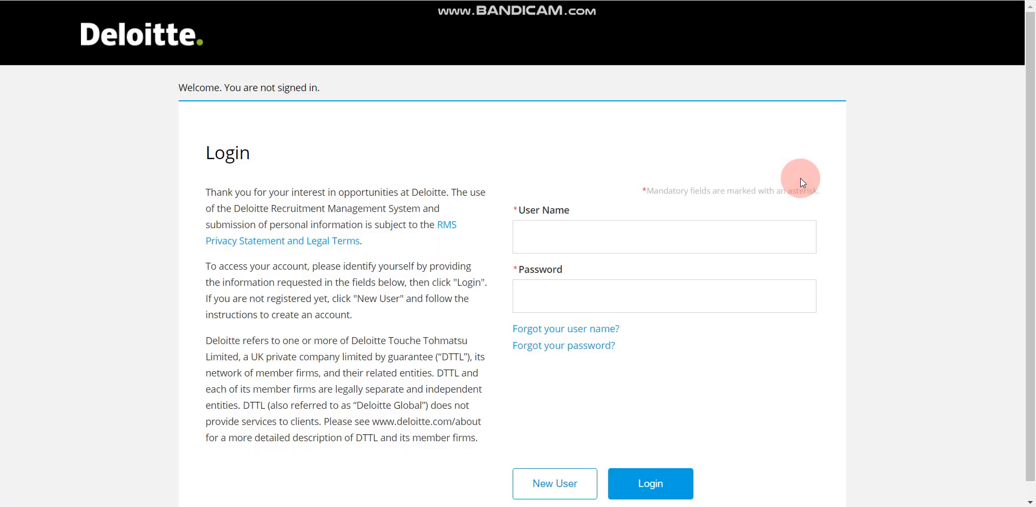
{"action": "left_click", "coordinate": [665, 237]}
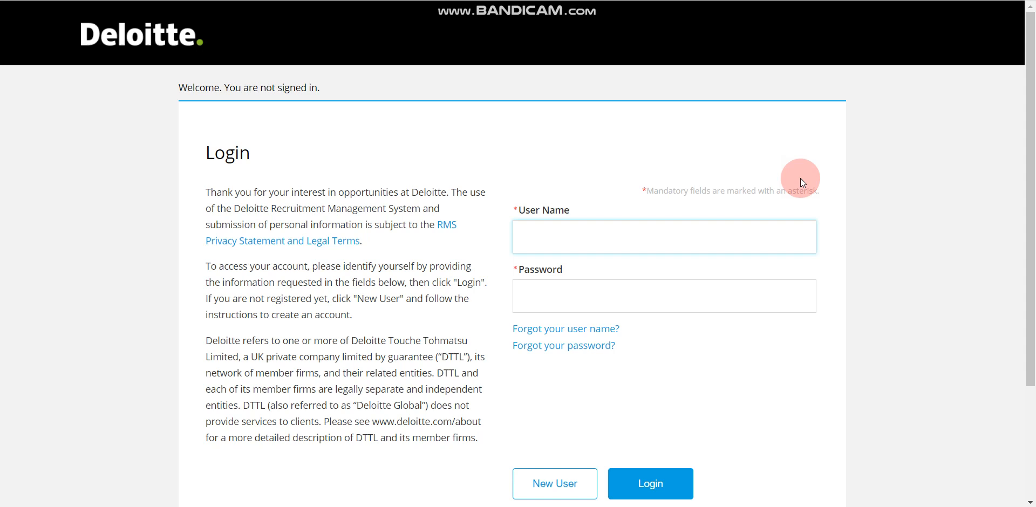
{"action": "mouse_move", "coordinate": [693, 213]}
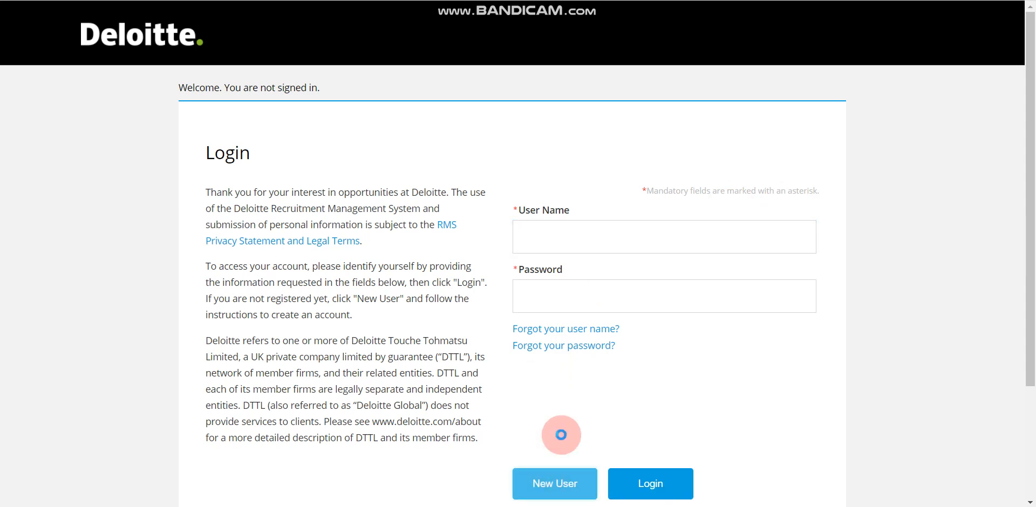
- Choose New User on the login page to reach the empty registration form
{"action": "left_click", "coordinate": [555, 483]}
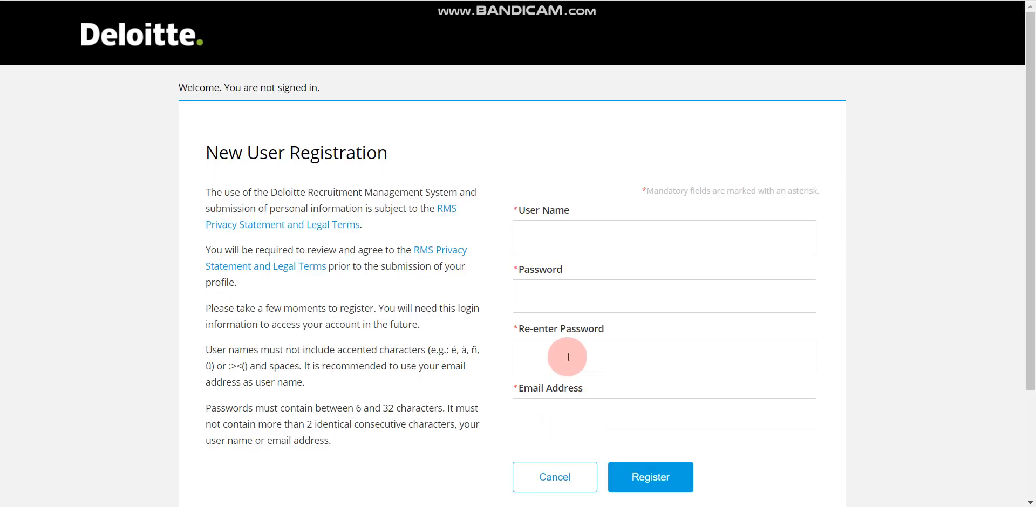
{"action": "mouse_move", "coordinate": [574, 207]}
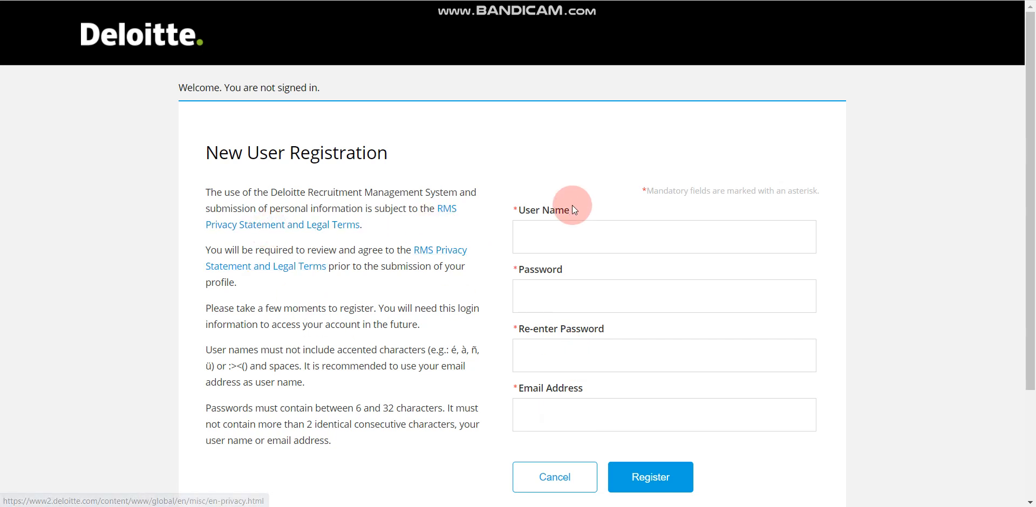
{"action": "left_click", "coordinate": [563, 236]}
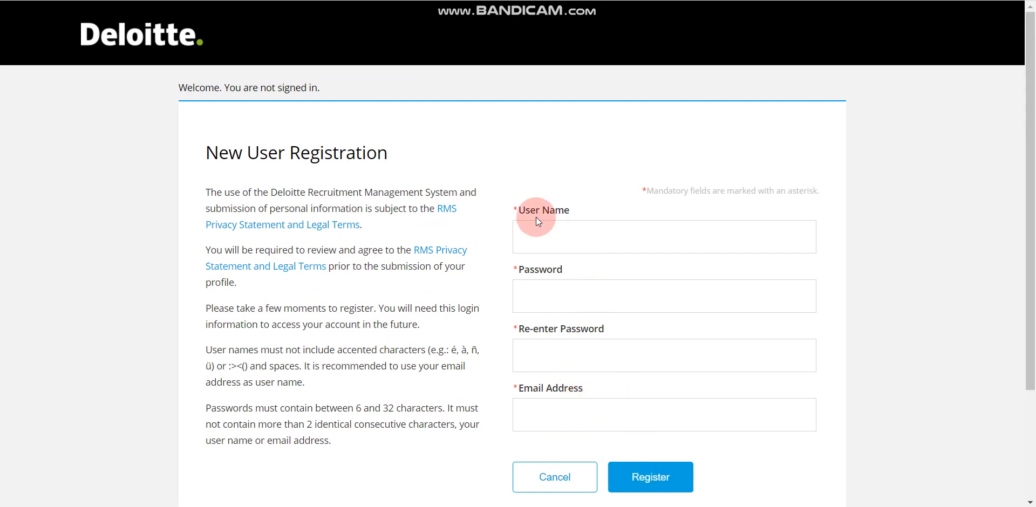
{"action": "mouse_move", "coordinate": [529, 166]}
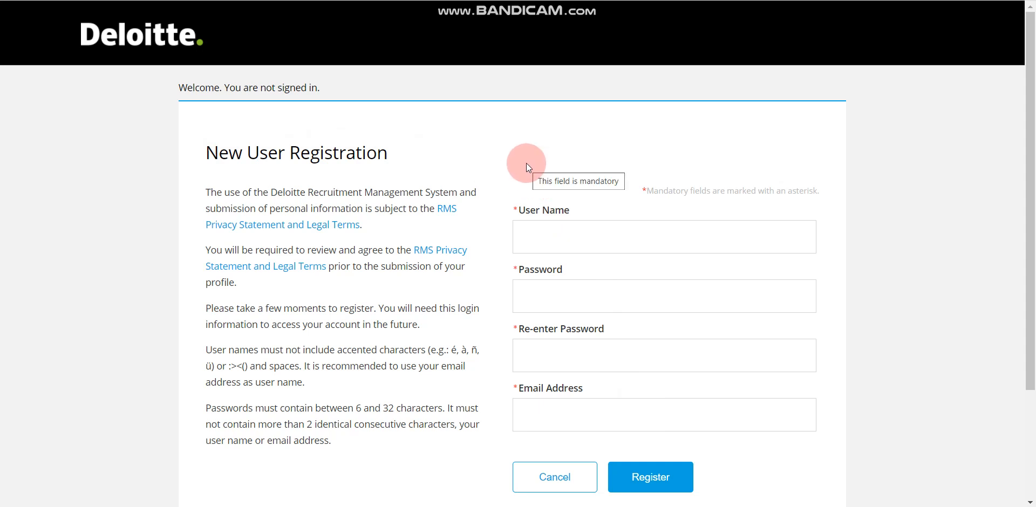
{"action": "mouse_move", "coordinate": [413, 156]}
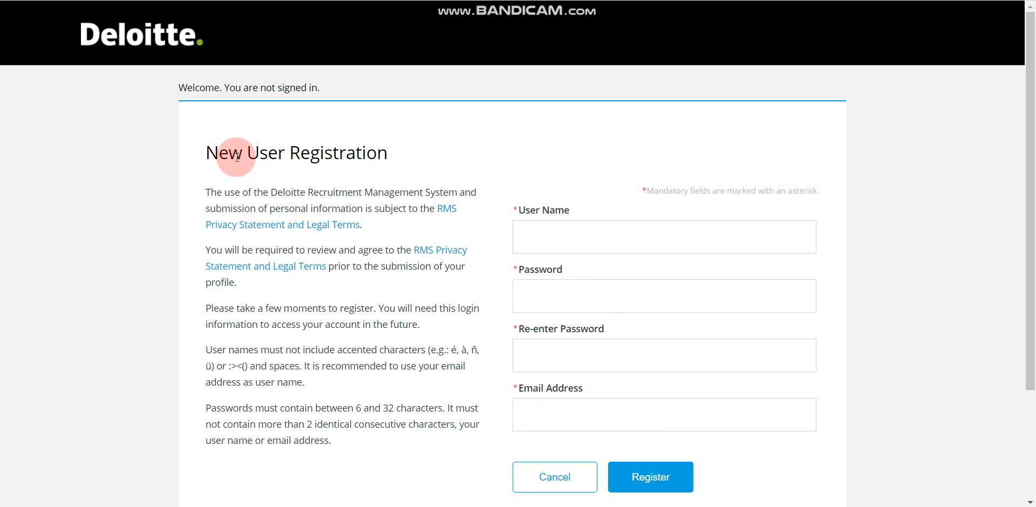
{"action": "mouse_move", "coordinate": [504, 163]}
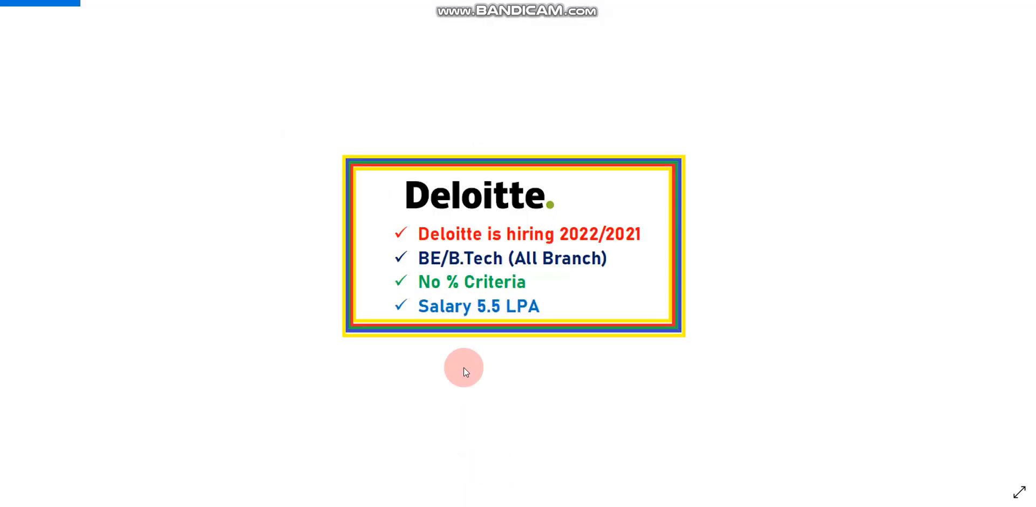
{"action": "mouse_move", "coordinate": [453, 313]}
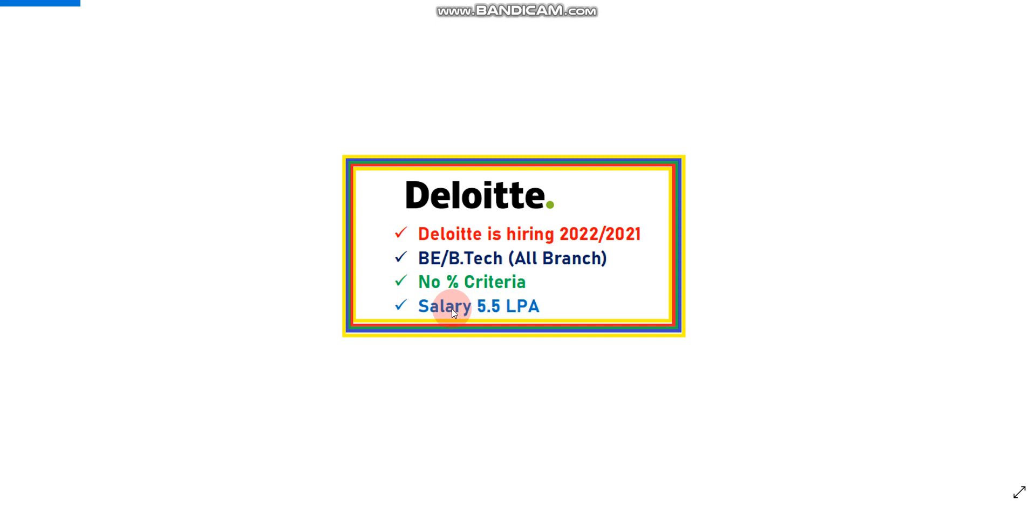
{"action": "mouse_move", "coordinate": [516, 222]}
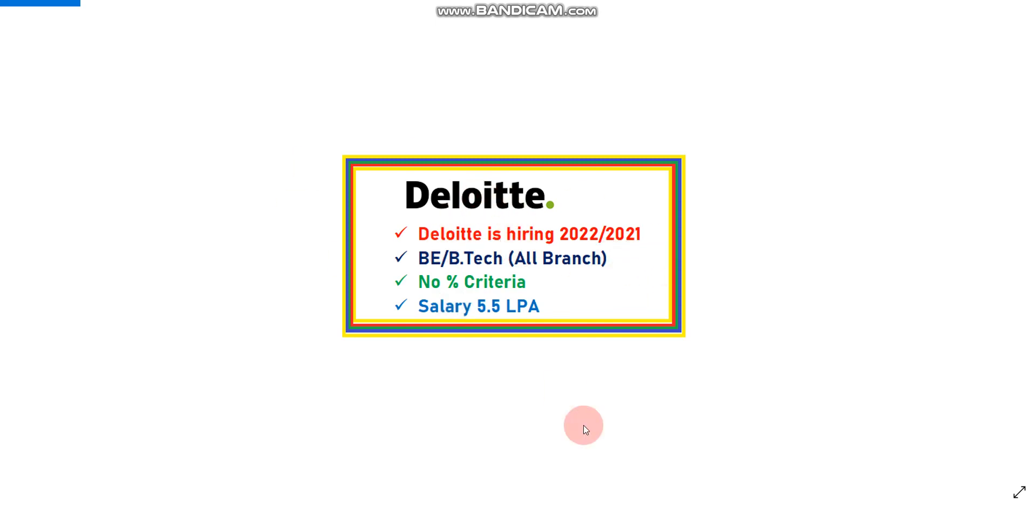
{"action": "mouse_move", "coordinate": [597, 411]}
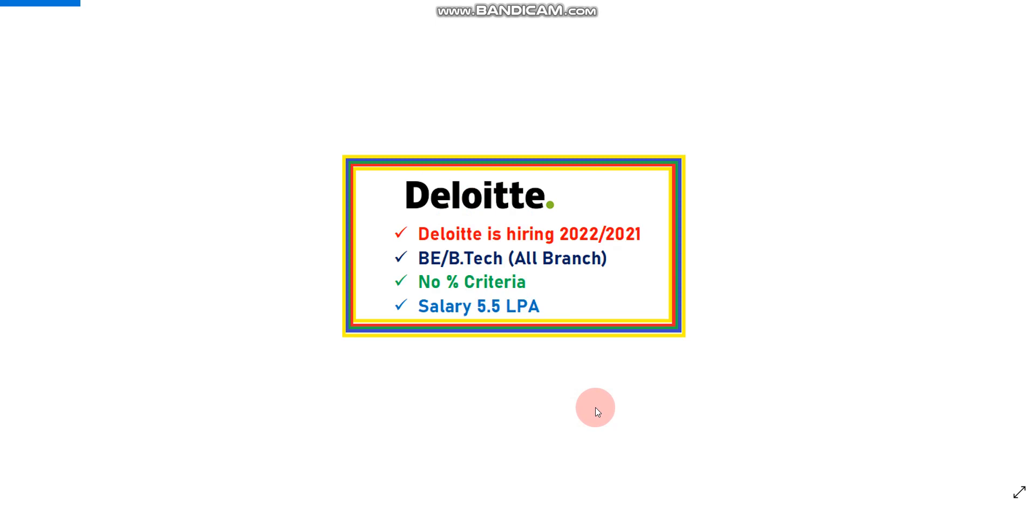